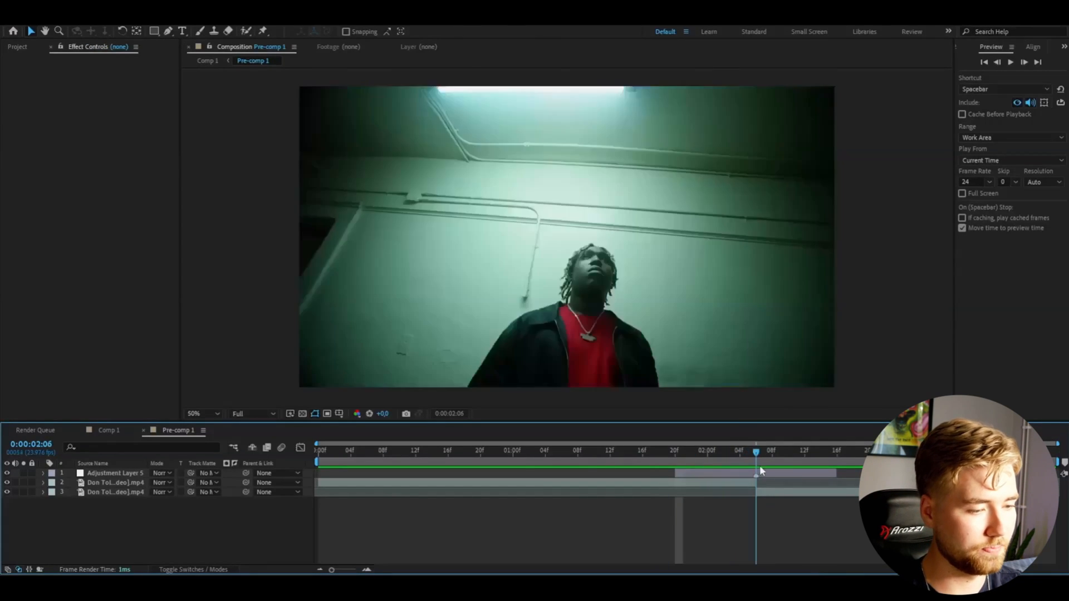
# Select the adjustment layer sitting above both clips at the cut.
pyautogui.click(115, 473)
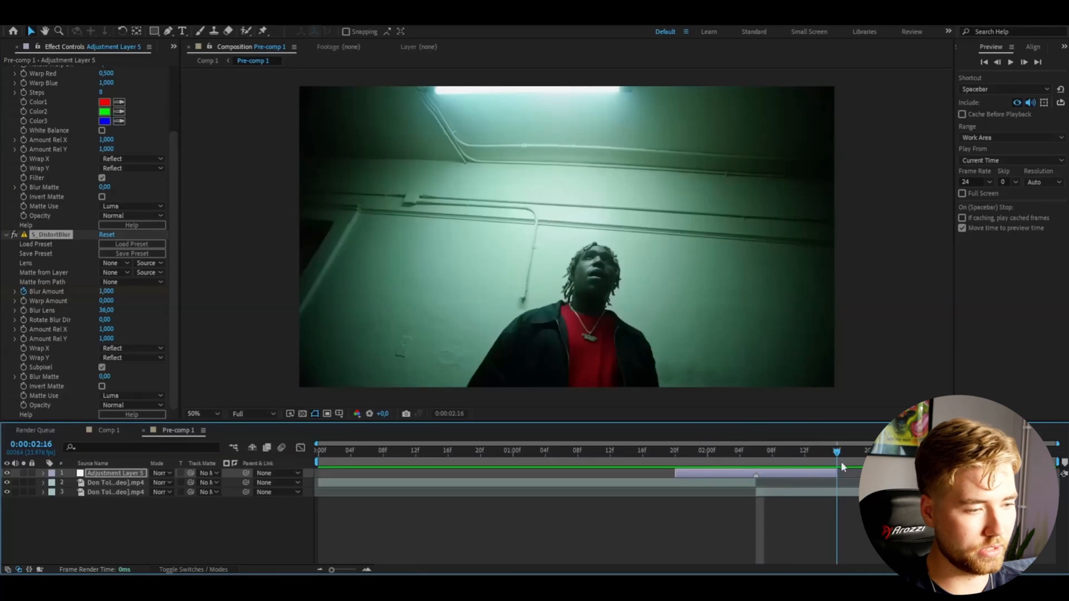
# Start keyframing S_DistortBlur Blur Amount and Blur Lens, raising Blur Lens to 160.
pyautogui.click(674, 451)
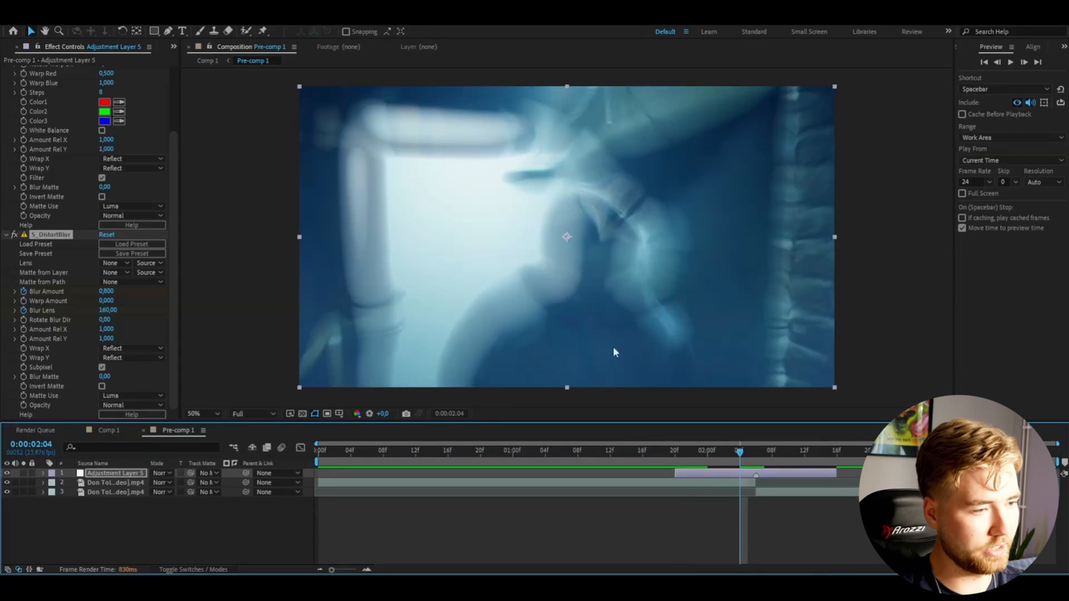
pyautogui.moveTo(811, 443)
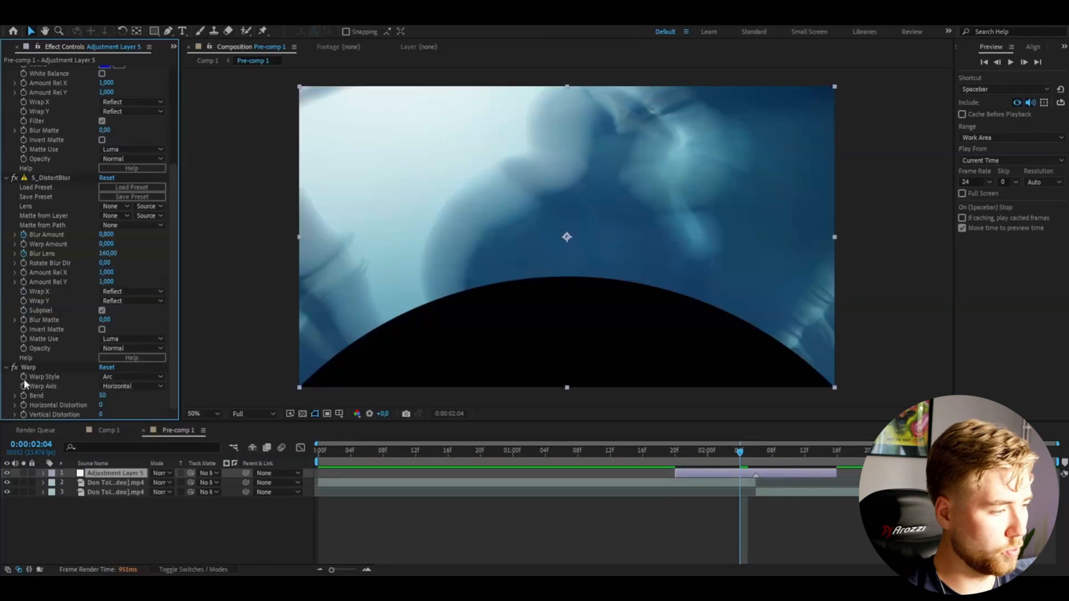
# Pick a different Warp style for the adjustment layer's Warp effect.
pyautogui.click(129, 377)
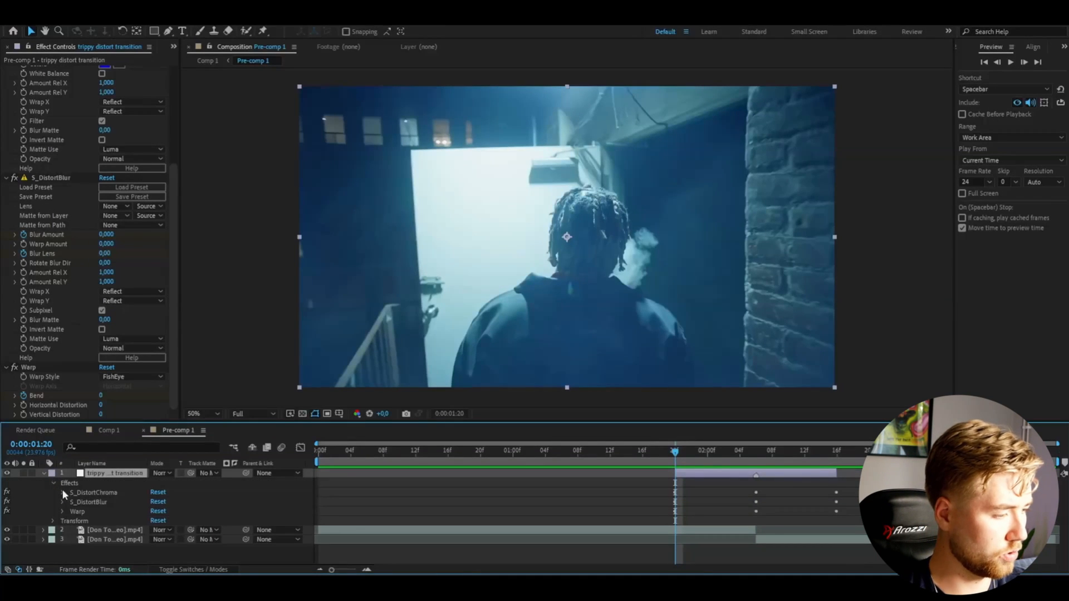
# Show the keyframed effect properties of the 'trippy distort transition' layer.
pyautogui.click(62, 493)
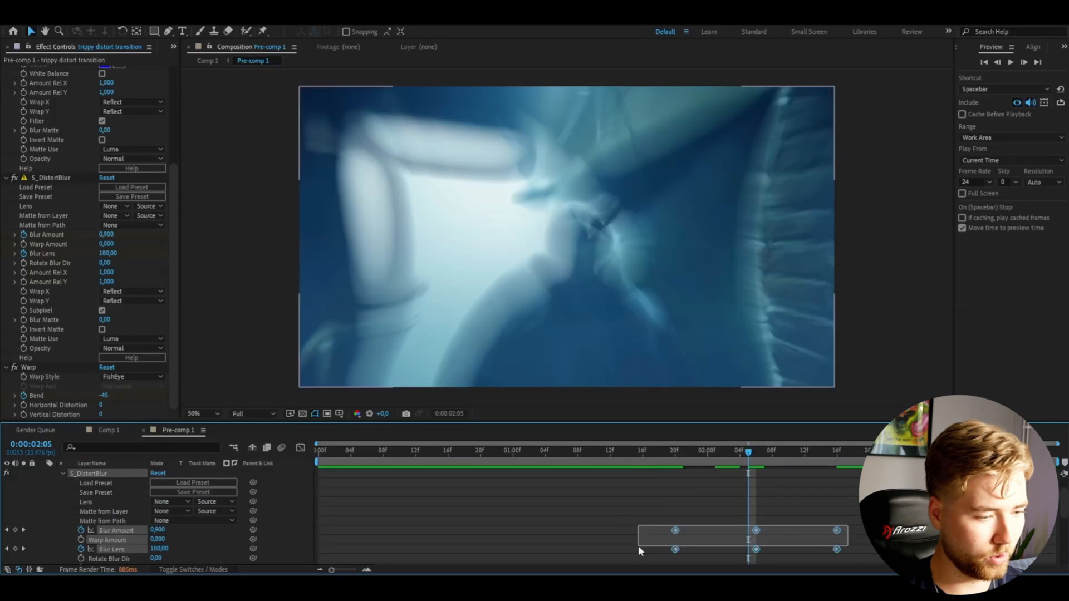
# Apply Easy Ease to the blur keyframes and view their speed curves in the Graph Editor.
pyautogui.click(53, 177)
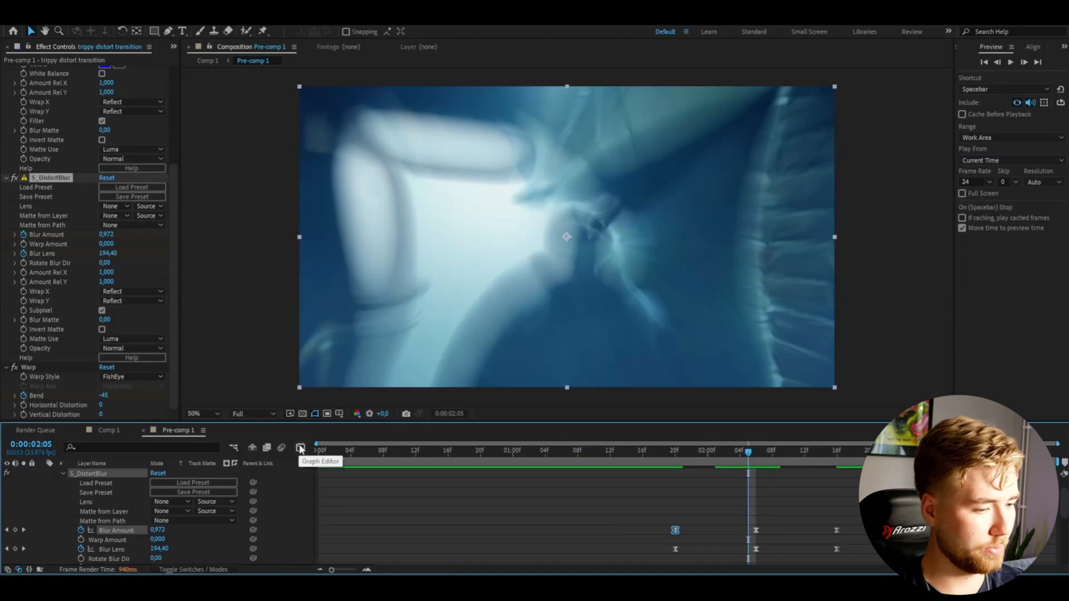
pyautogui.click(300, 448)
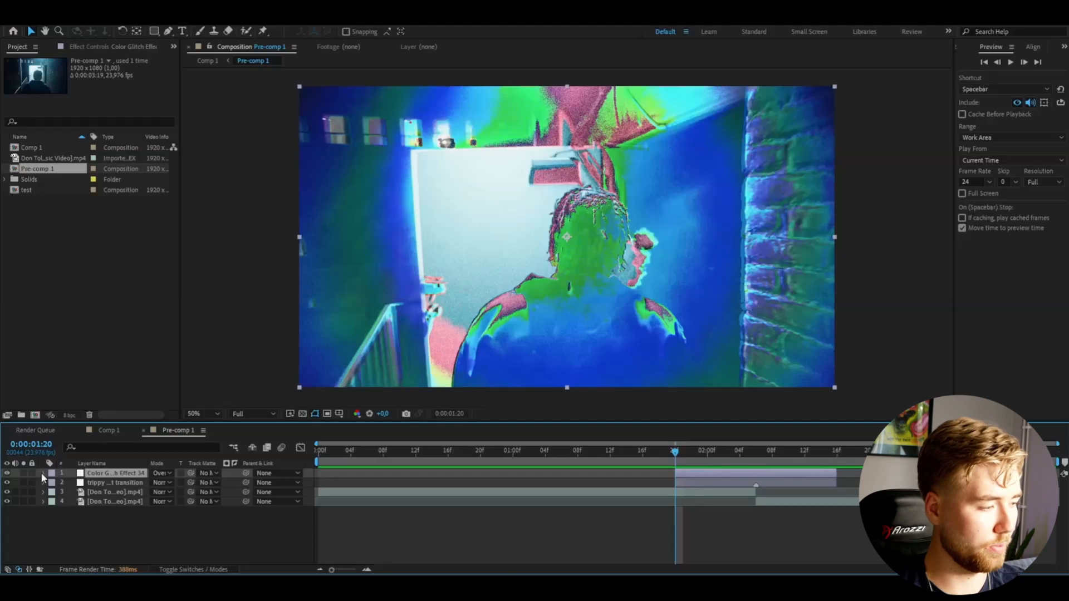
# Keyframe the glitch layer's Opacity down to 0% and scrub back to preview.
pyautogui.click(43, 473)
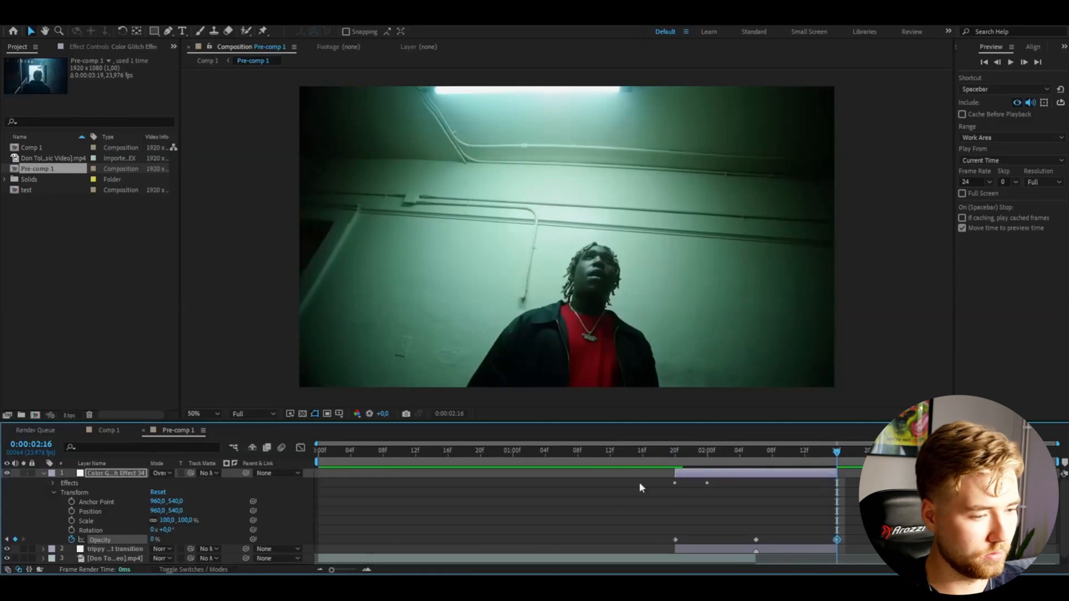
pyautogui.moveTo(837, 453); pyautogui.dragTo(586, 453)
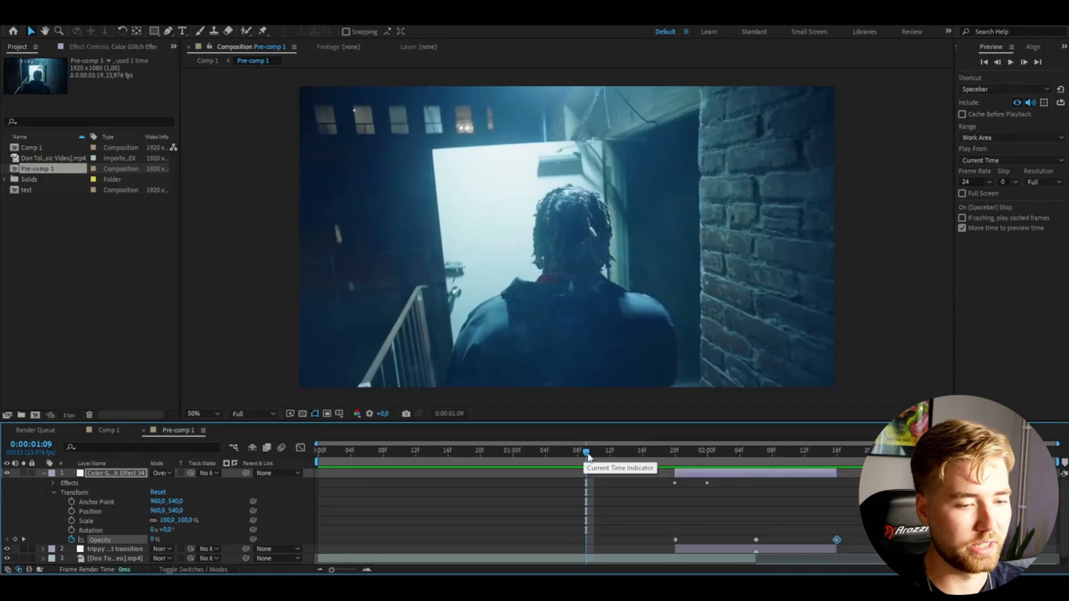